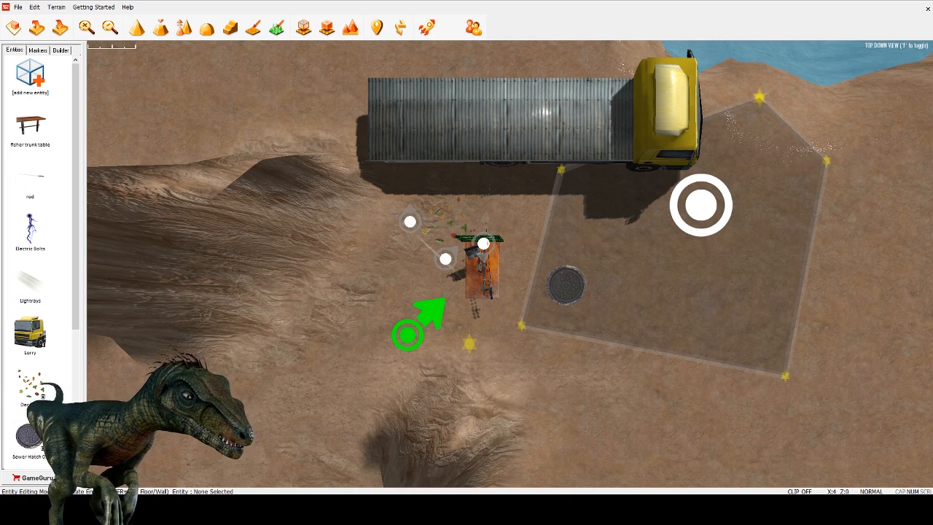
Start test game mode on the truck and sewer hatch level using the rocket button
click(427, 27)
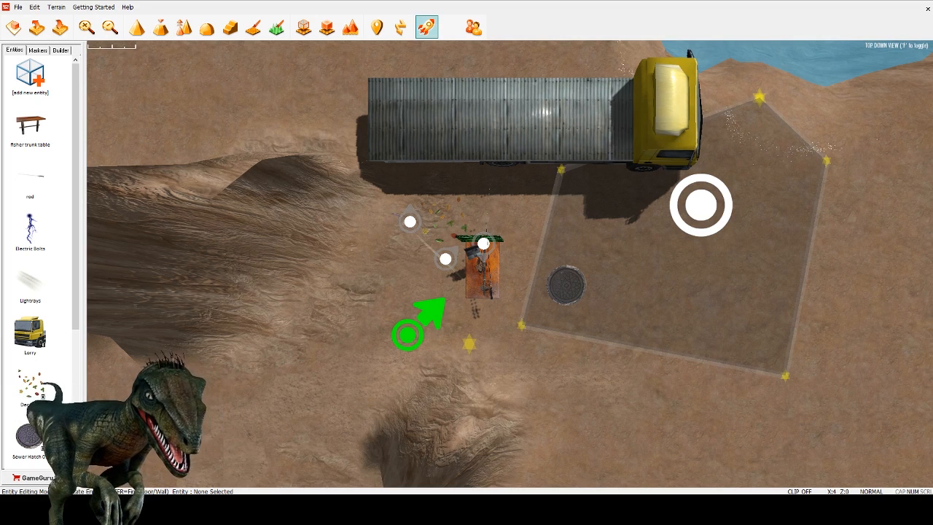
click(427, 27)
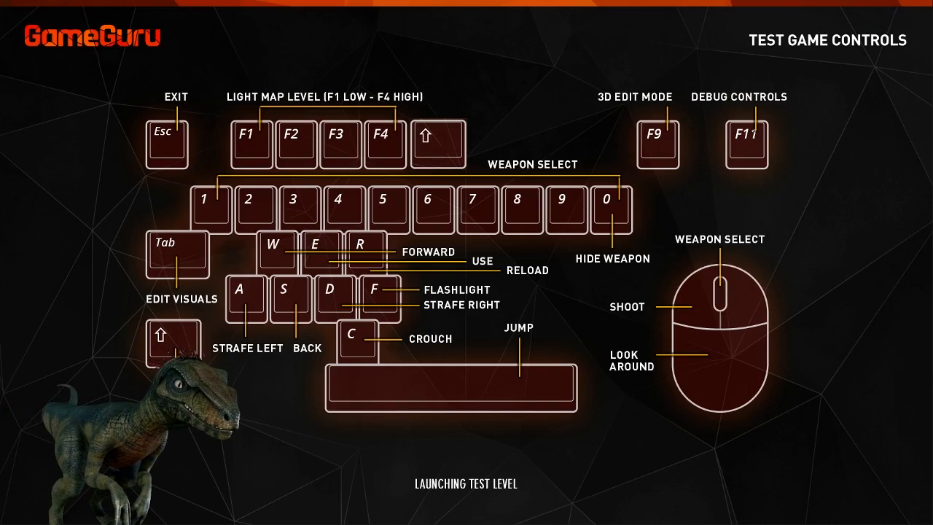